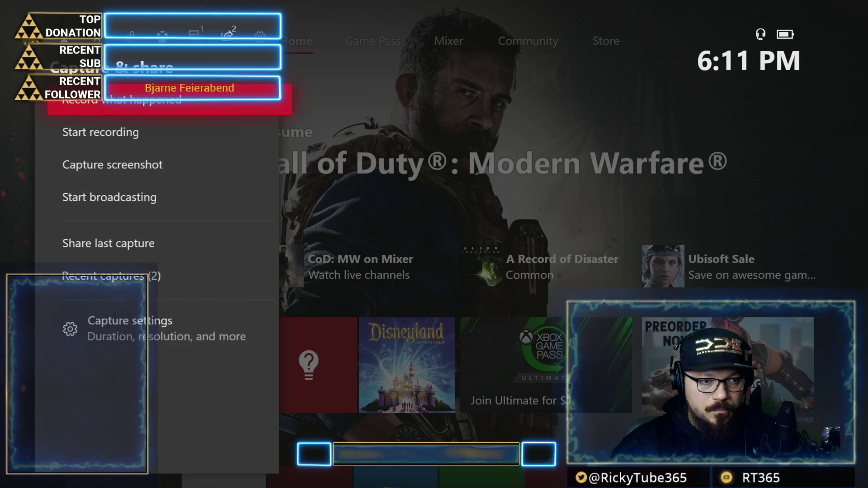
Switch the guide from Capture & share to the System tab, reaching the Updates section
left_click(260, 33)
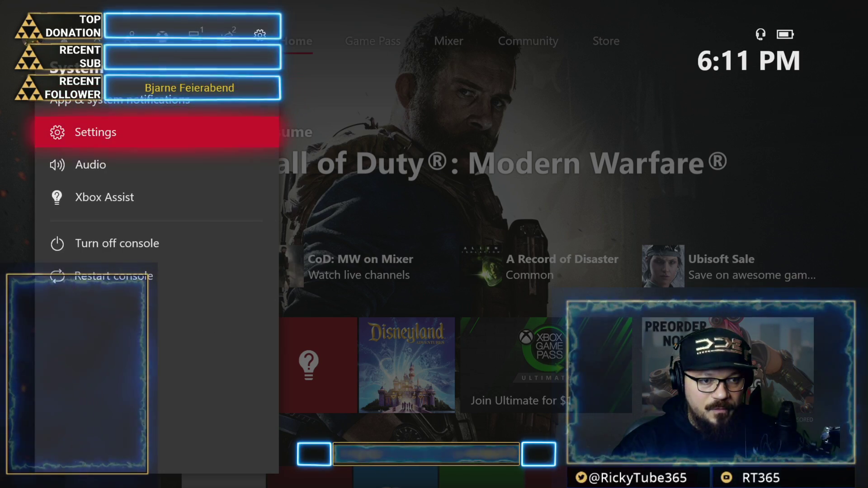
left_click(94, 131)
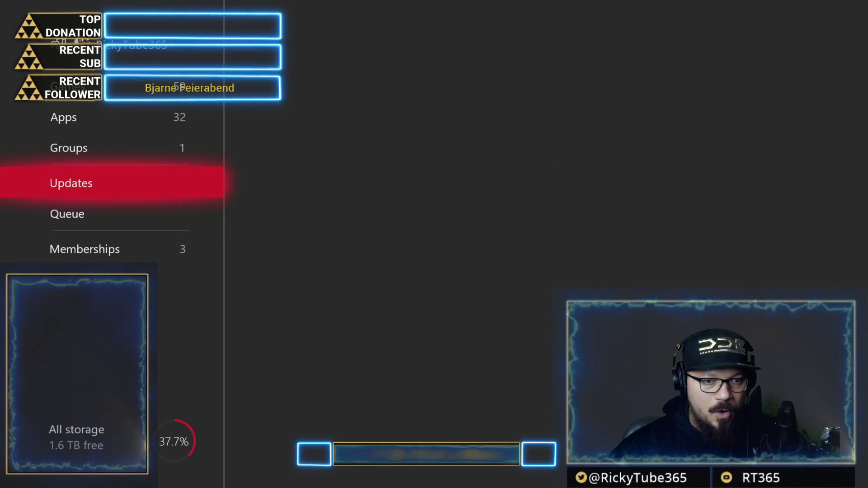
Select Queue below Updates in the My games & apps sidebar
left_click(67, 214)
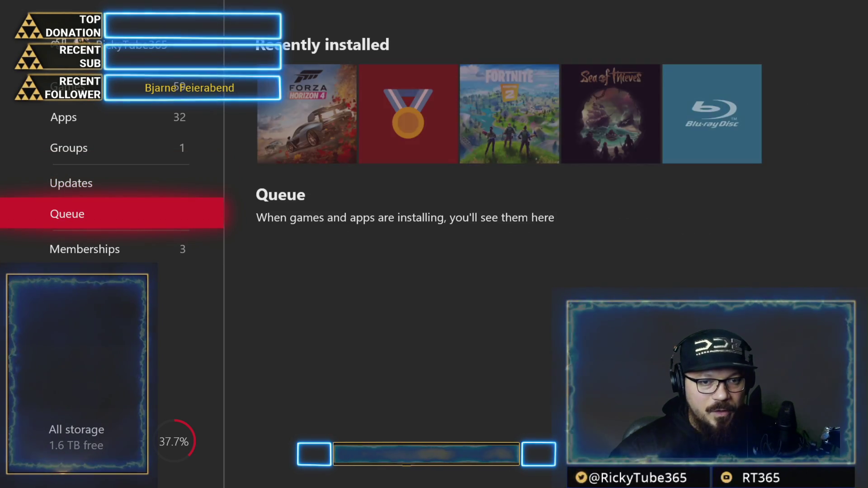